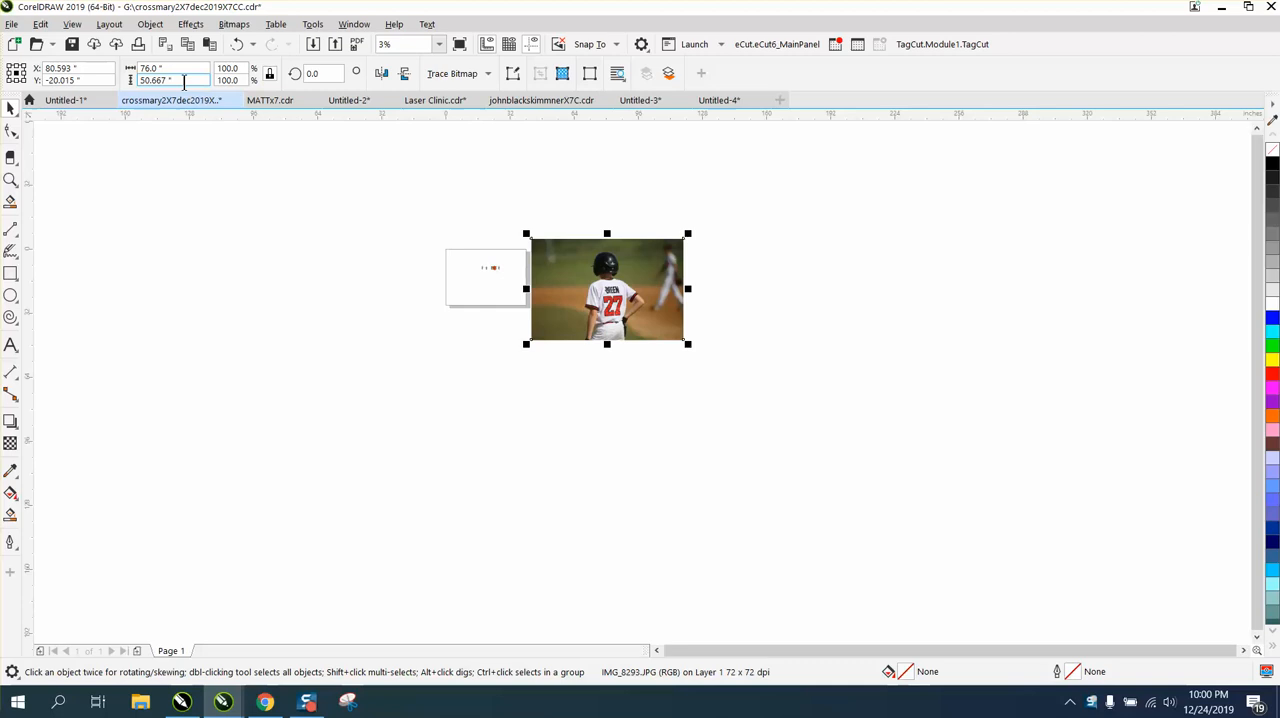
mouse_move(269, 74)
type("2.0")
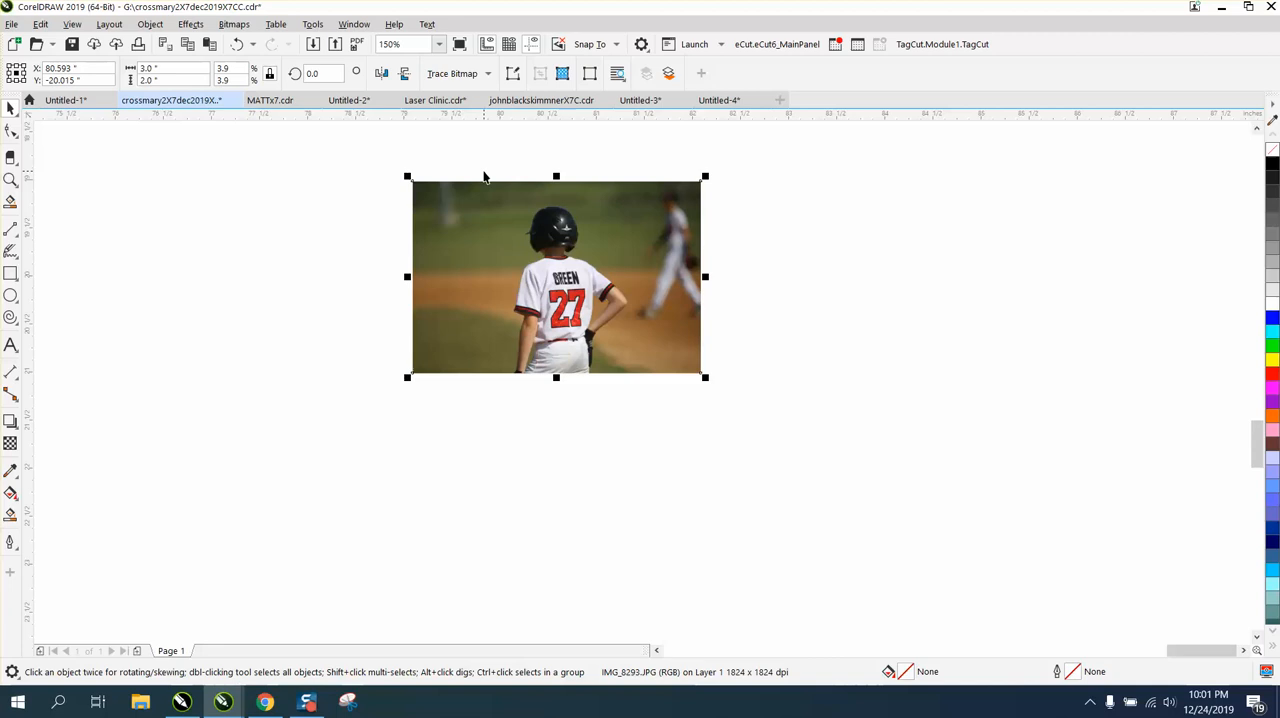
Convert a duplicate of the player photo to Grayscale mode and resample it to 300 dpi
left_click(234, 24)
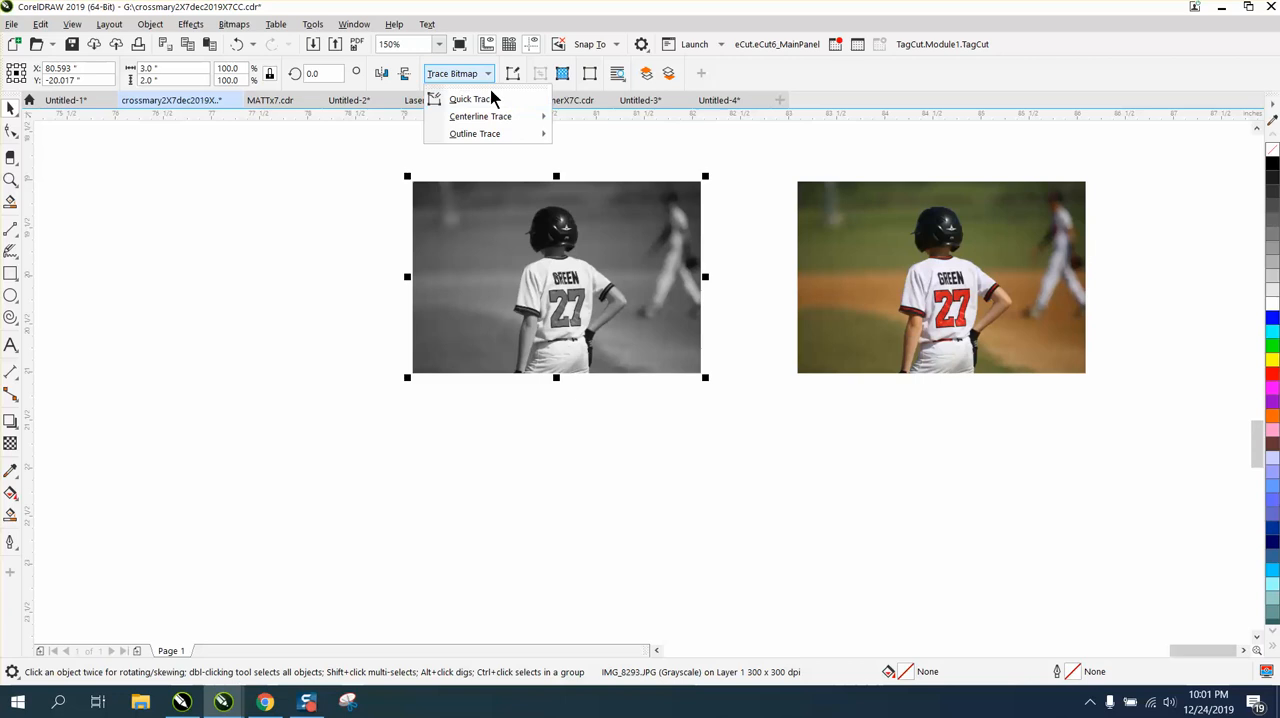
Outline-trace the grayscale copy, remove its background, and select the traced silhouette
left_click(470, 98)
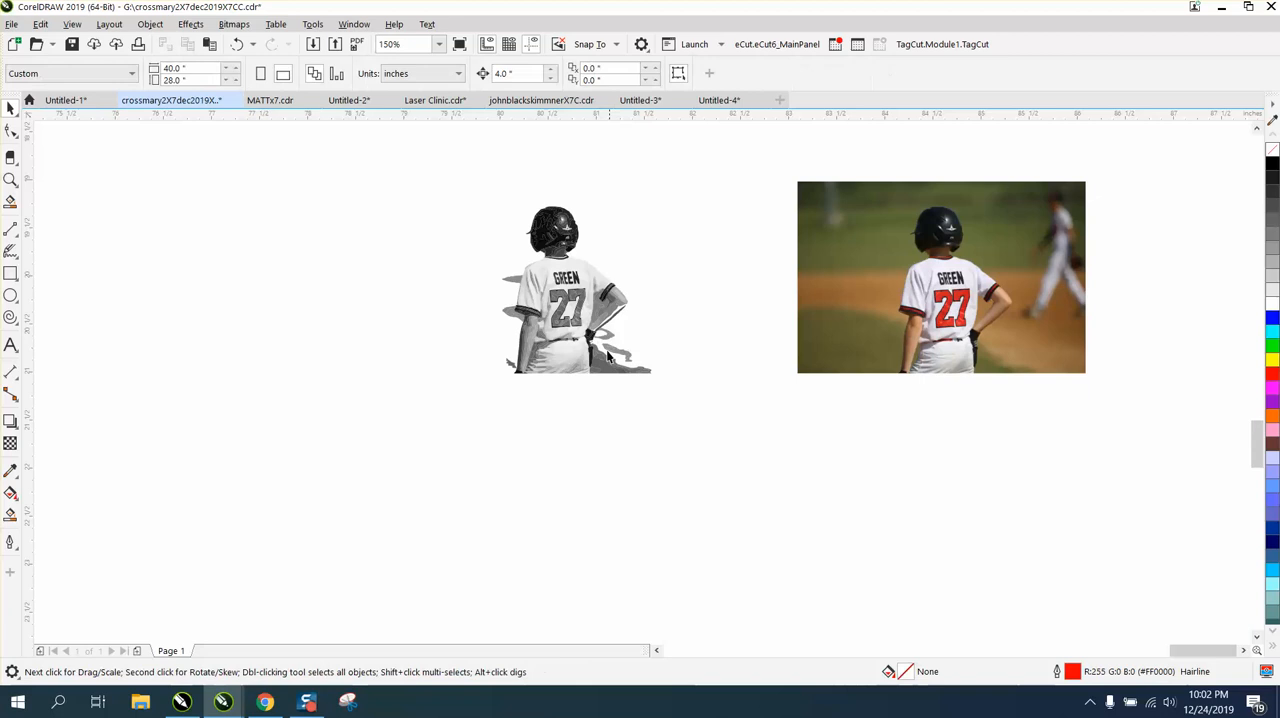
left_click(605, 357)
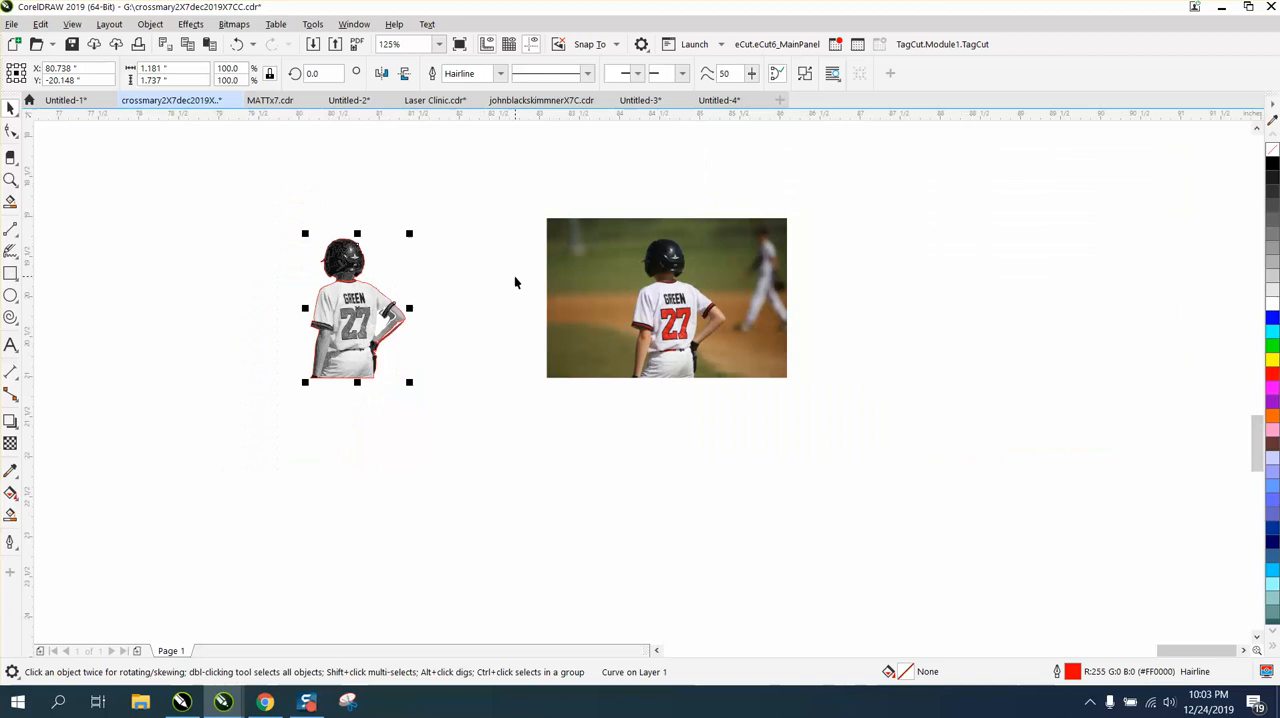
Combine the traced group into one curve, delete the fill pieces, and zoom in
left_click(11, 158)
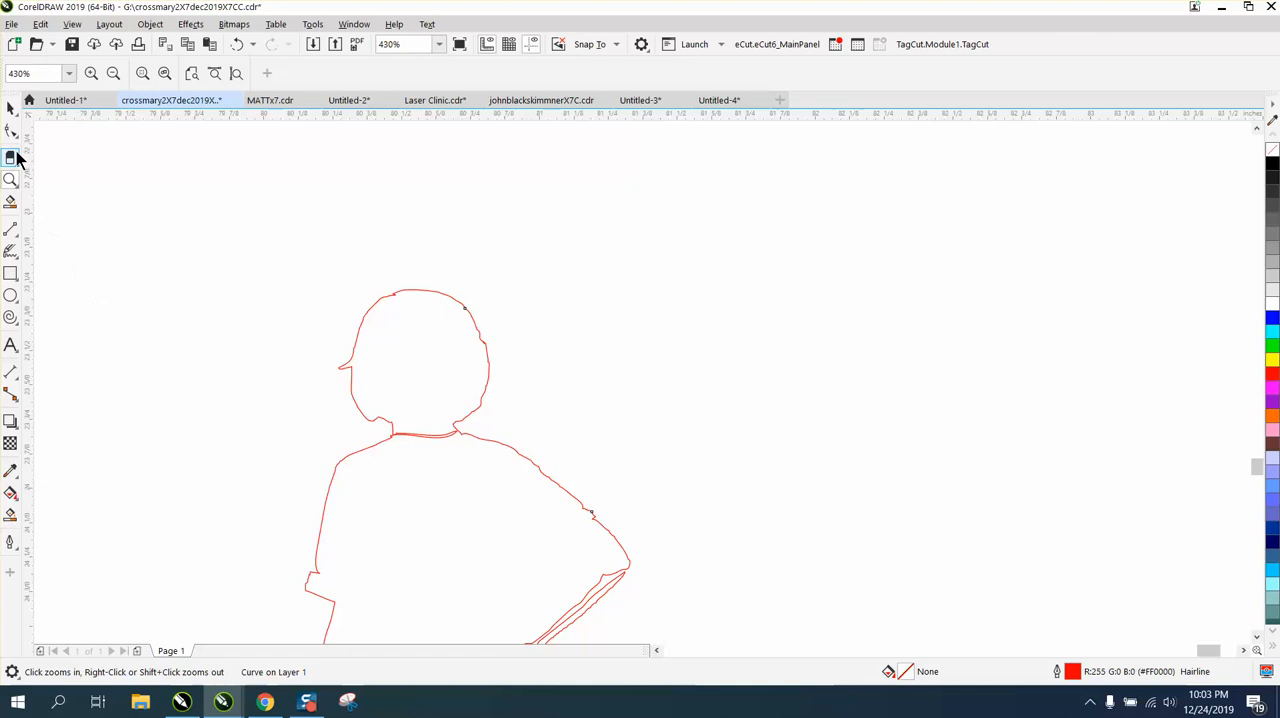
Delete a stray spike node on the red outline using the Shape tool's context menu
left_click(11, 158)
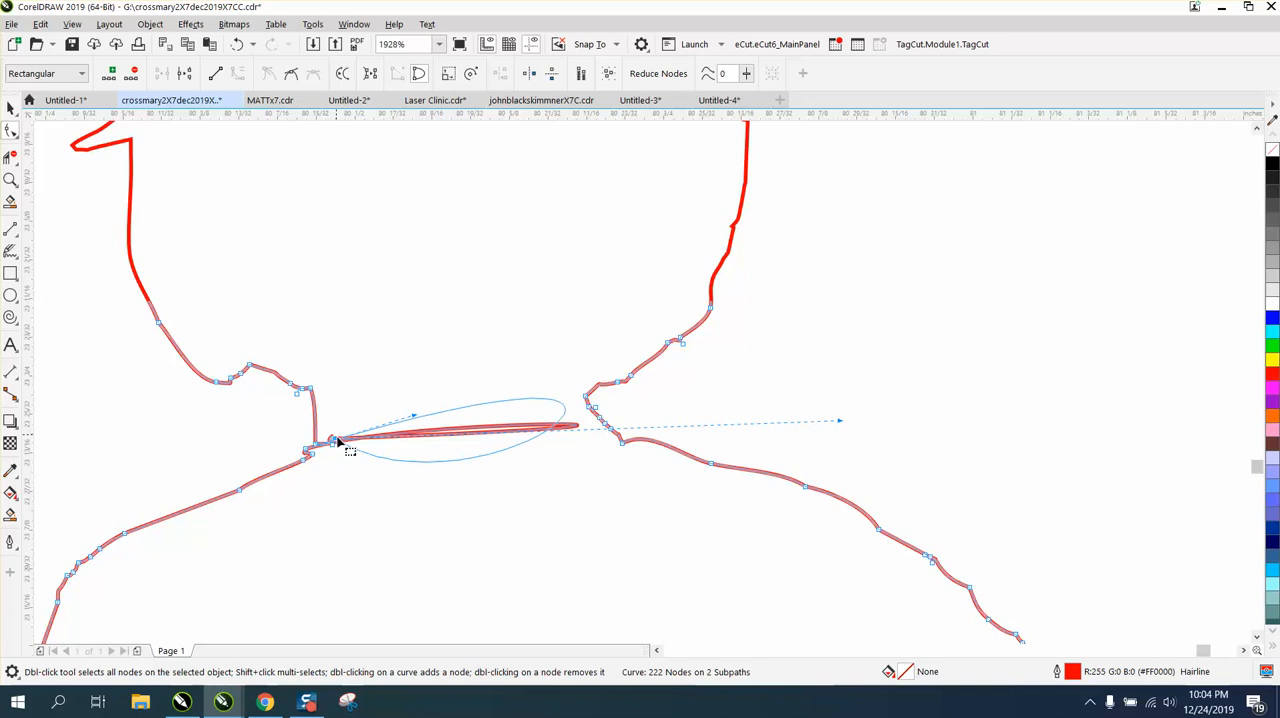
right_click(335, 445)
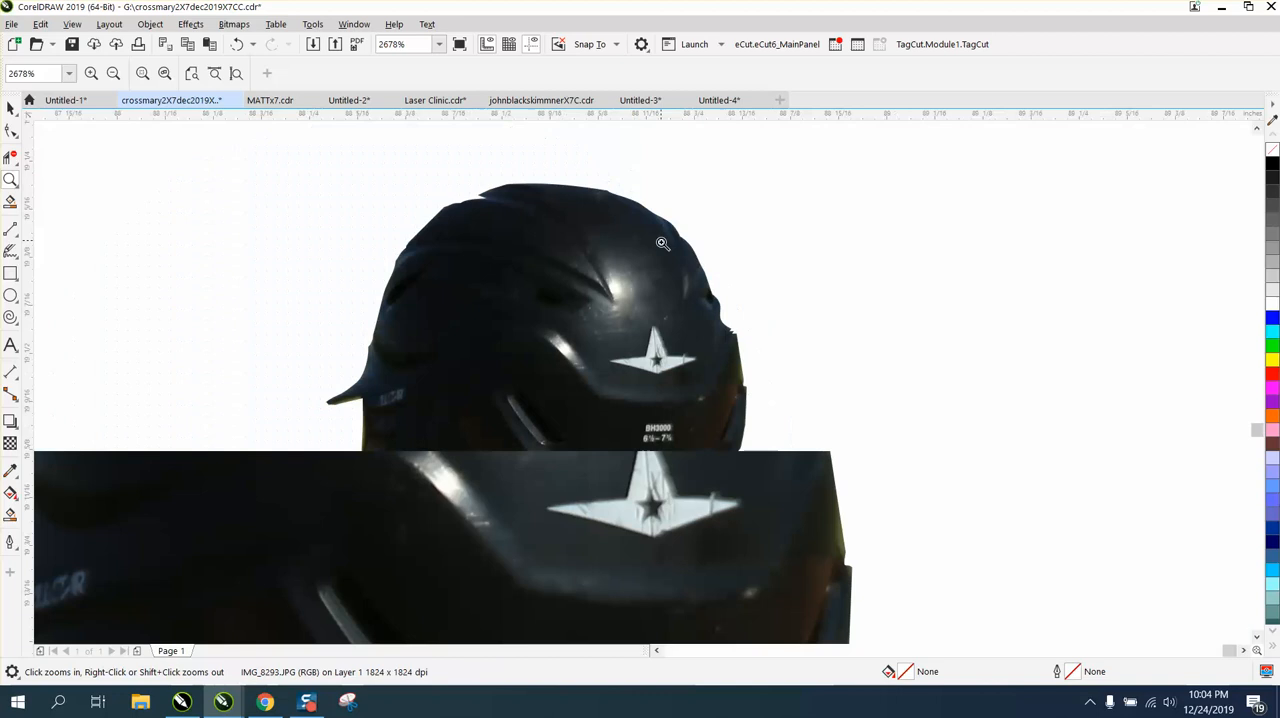
Zoom in on the helmet and delete extra top-edge nodes, leaving 201 nodes
left_click(11, 180)
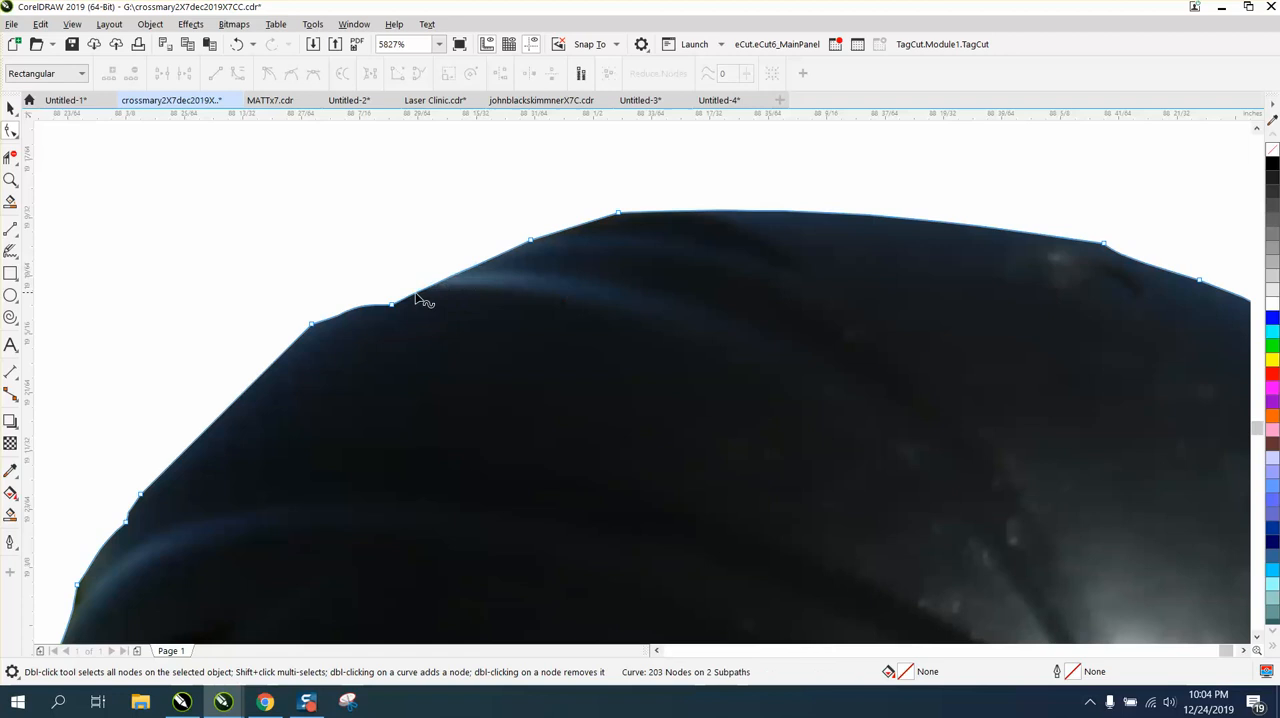
left_click(12, 131)
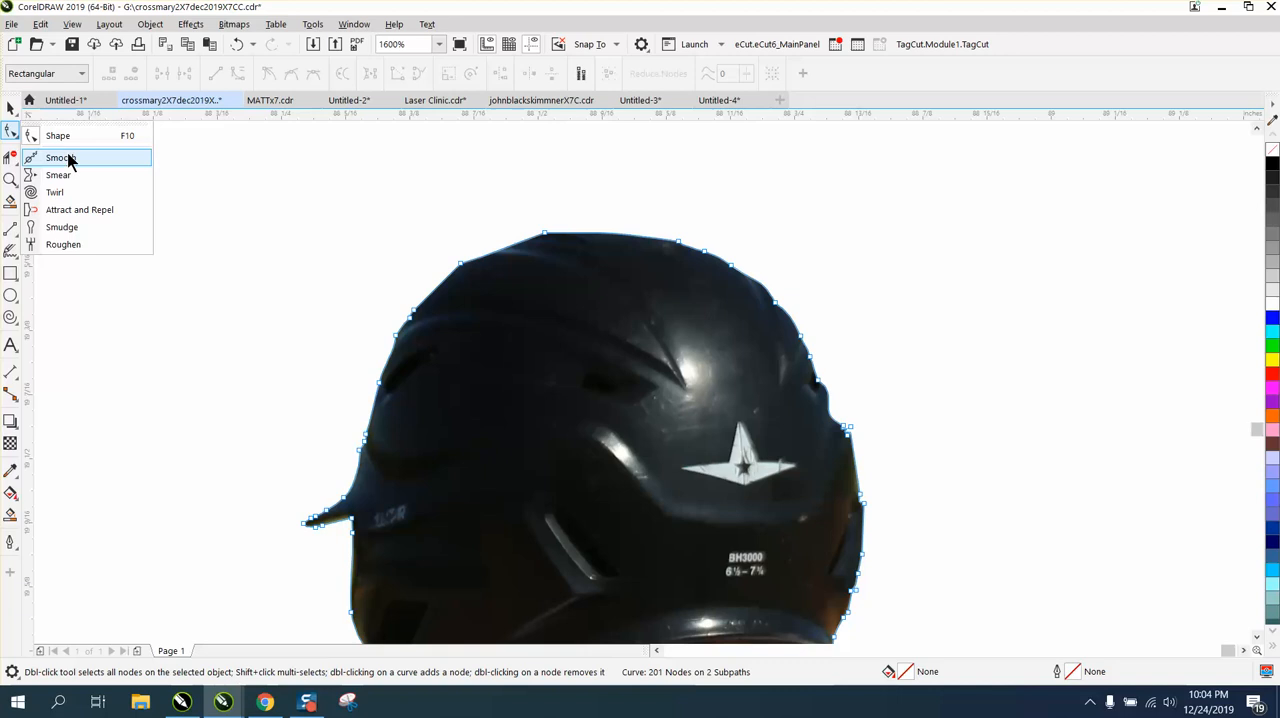
Brush the Smooth tool along the arm's outline edge just below the sleeve
left_click(60, 158)
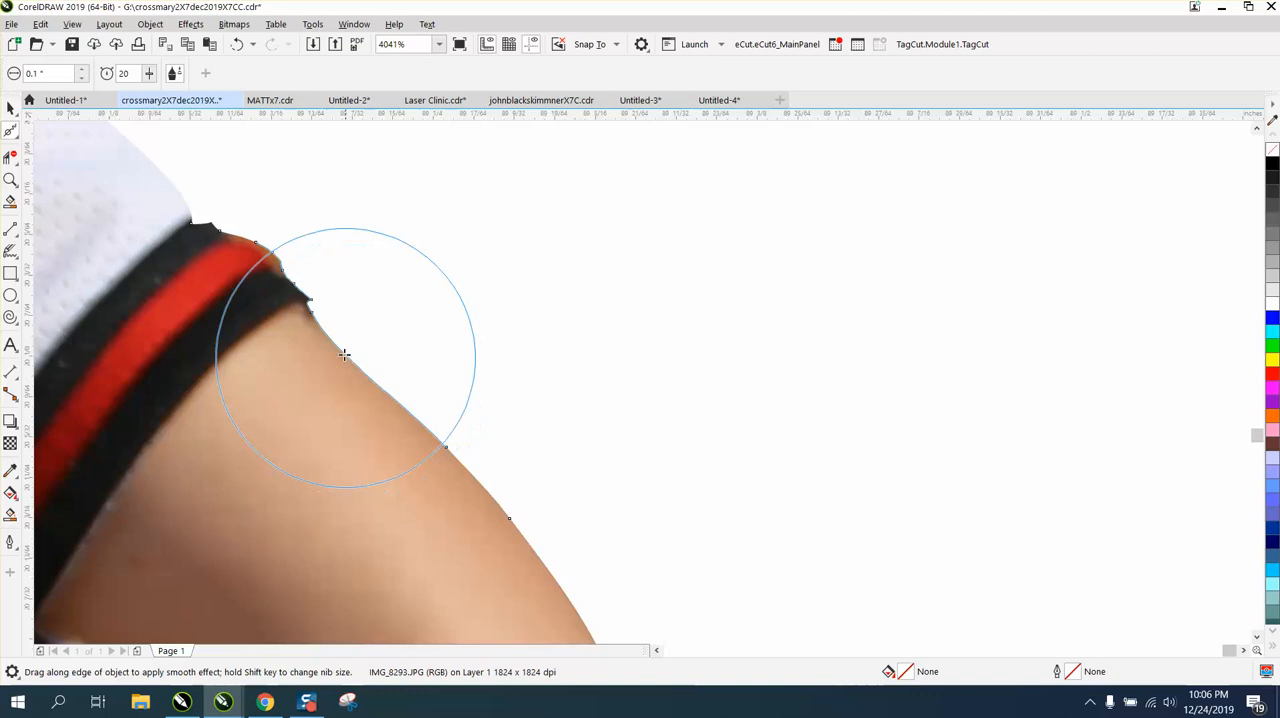
Zoom in on the hand area, then resume smoothing the arm edge toward the hand
left_click(12, 137)
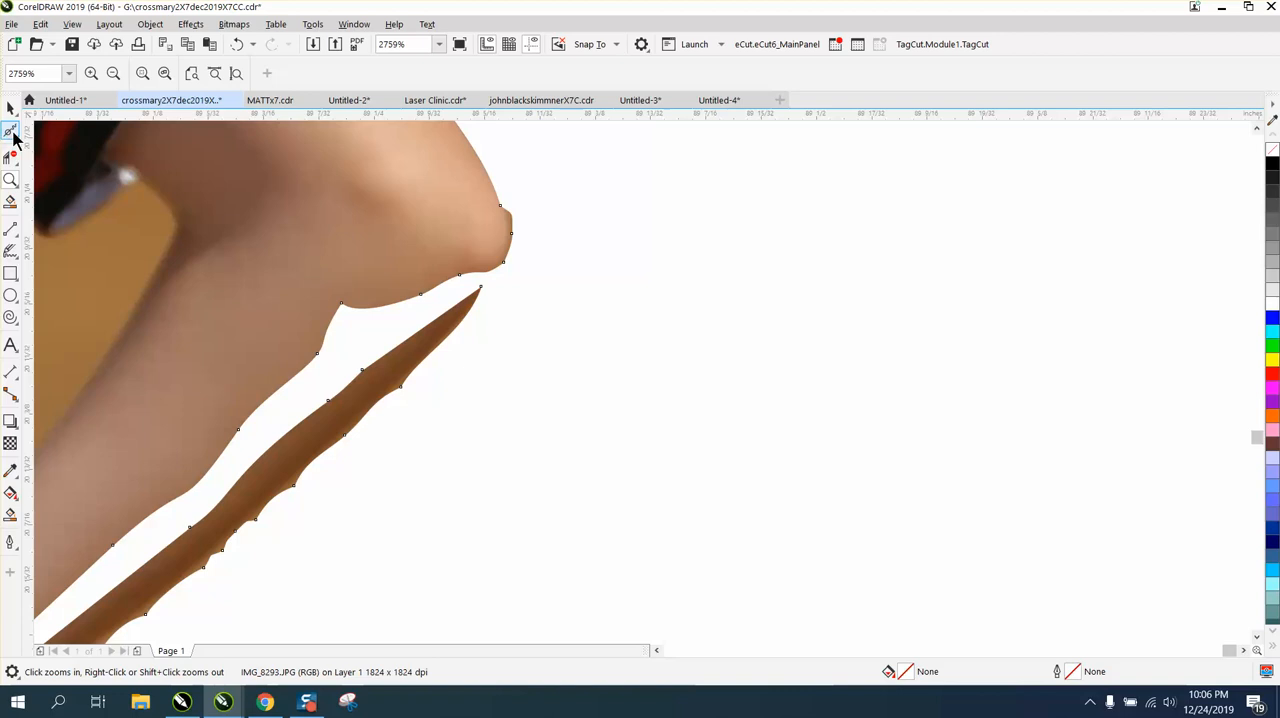
left_click(11, 150)
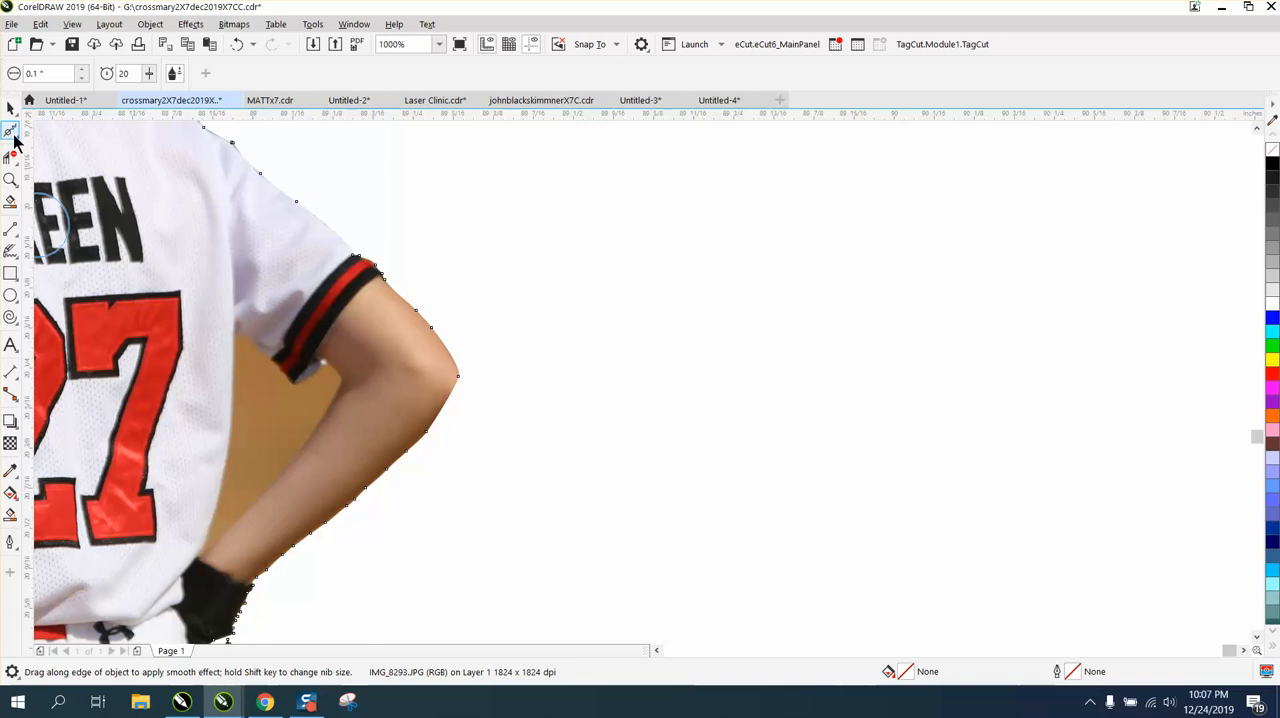
left_click(13, 130)
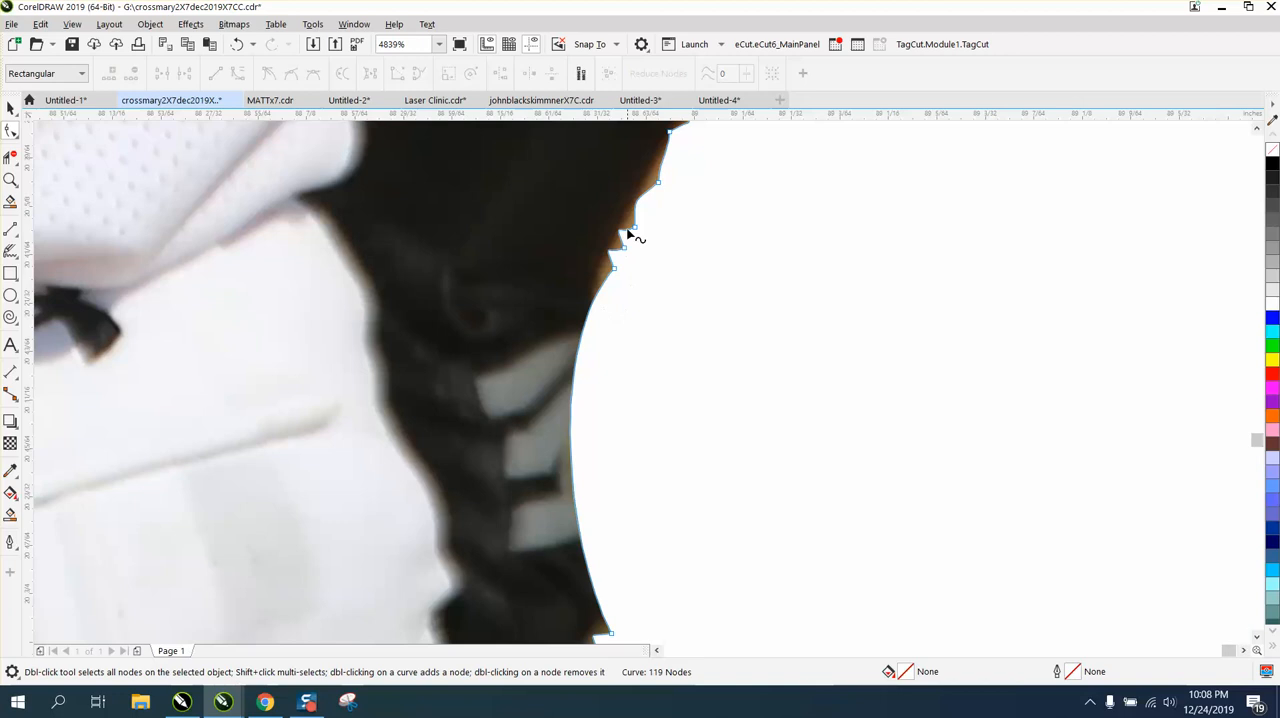
mouse_move(11, 135)
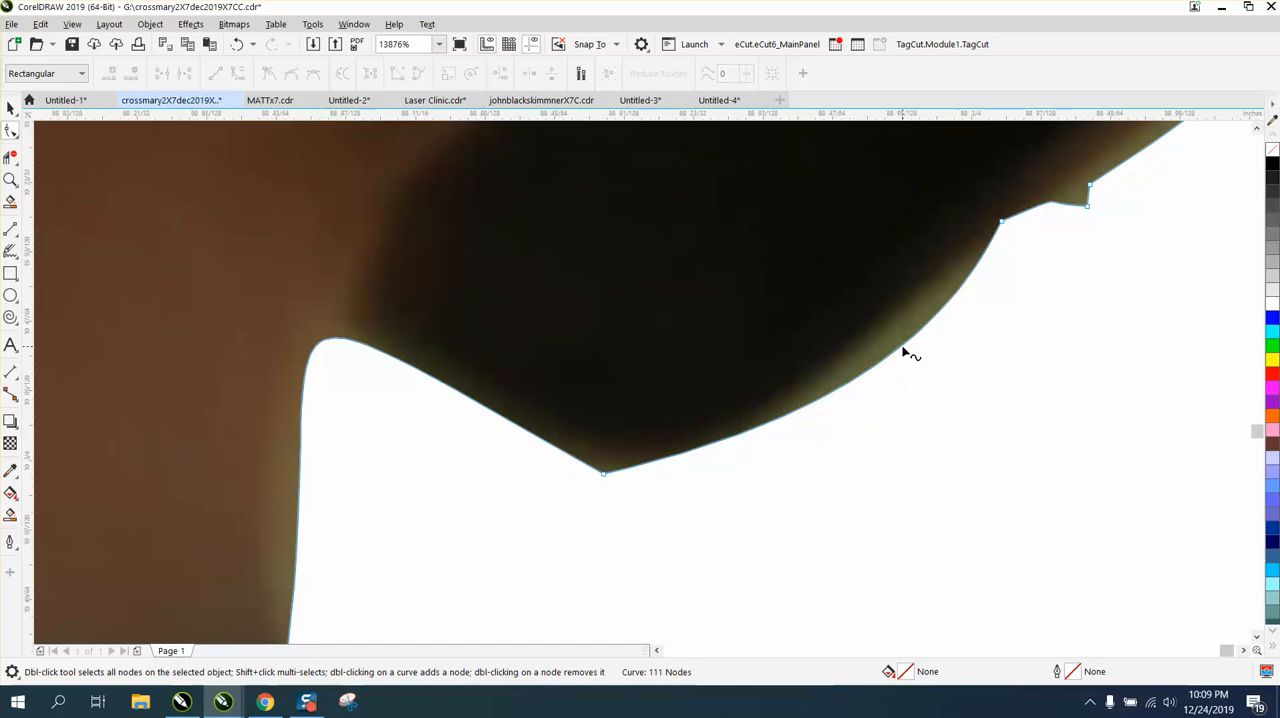
Delete unwanted nodes along the chin and neck curve, reducing the outline to 111 nodes
left_click(12, 135)
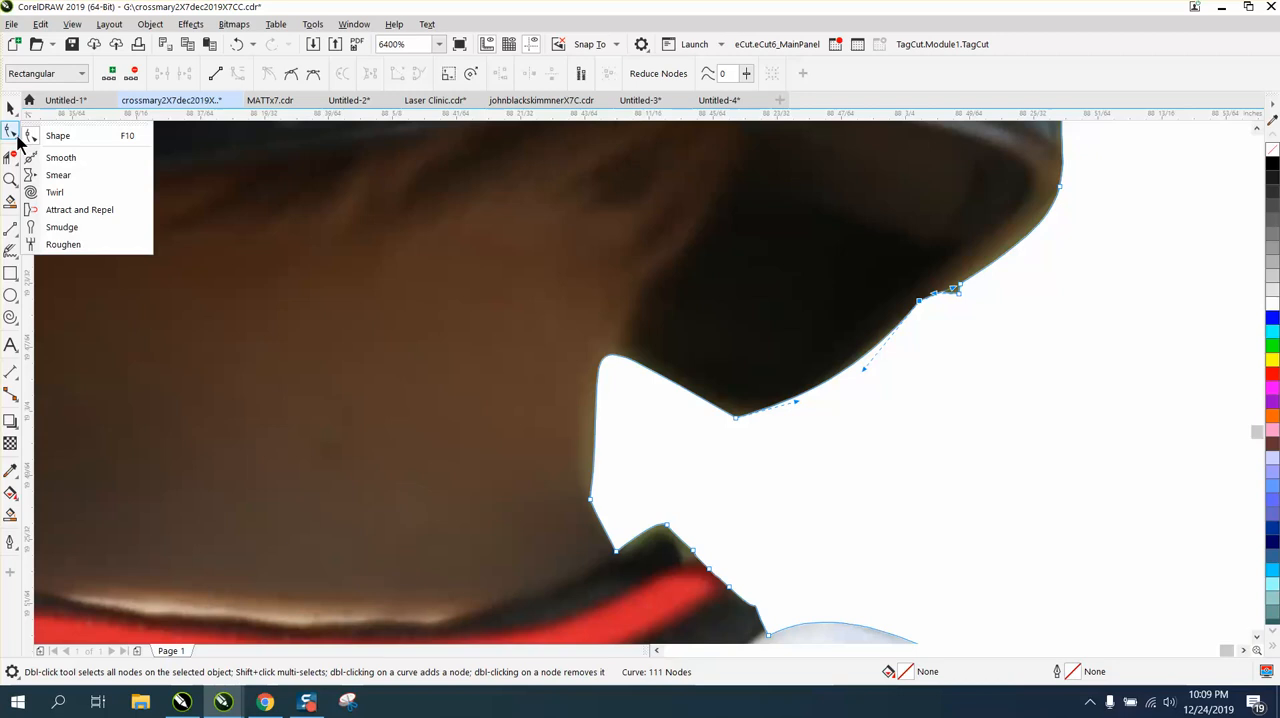